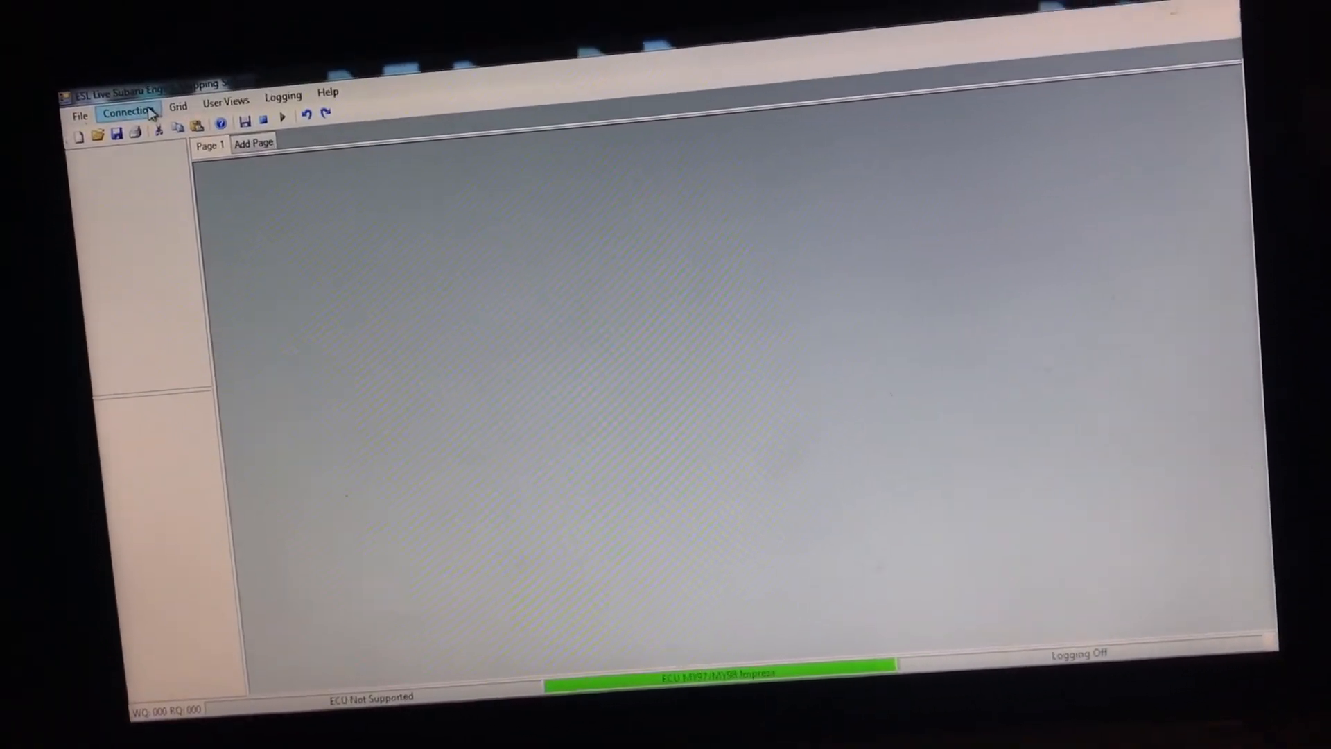
Connect to the car through the ESL SSM Cable on Port 0.
{"action": "left_click", "coordinate": [126, 105]}
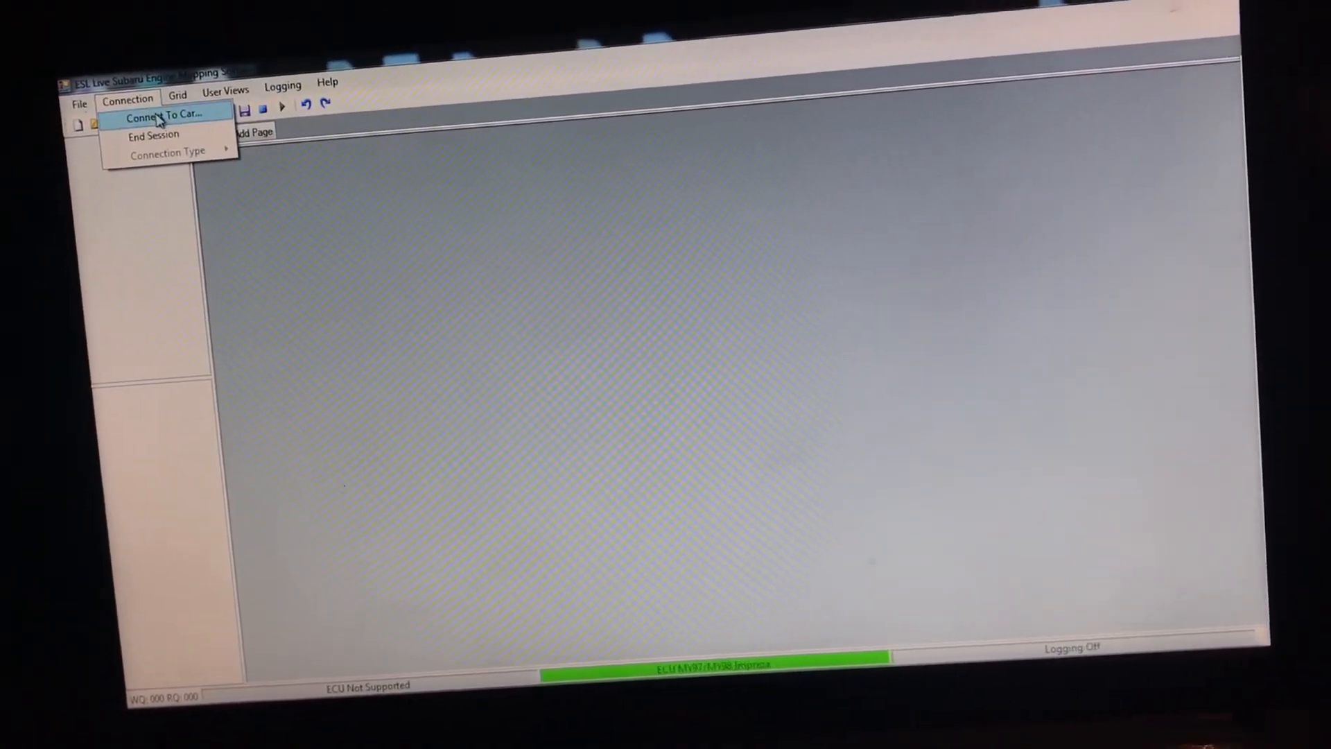
{"action": "left_click", "coordinate": [162, 116]}
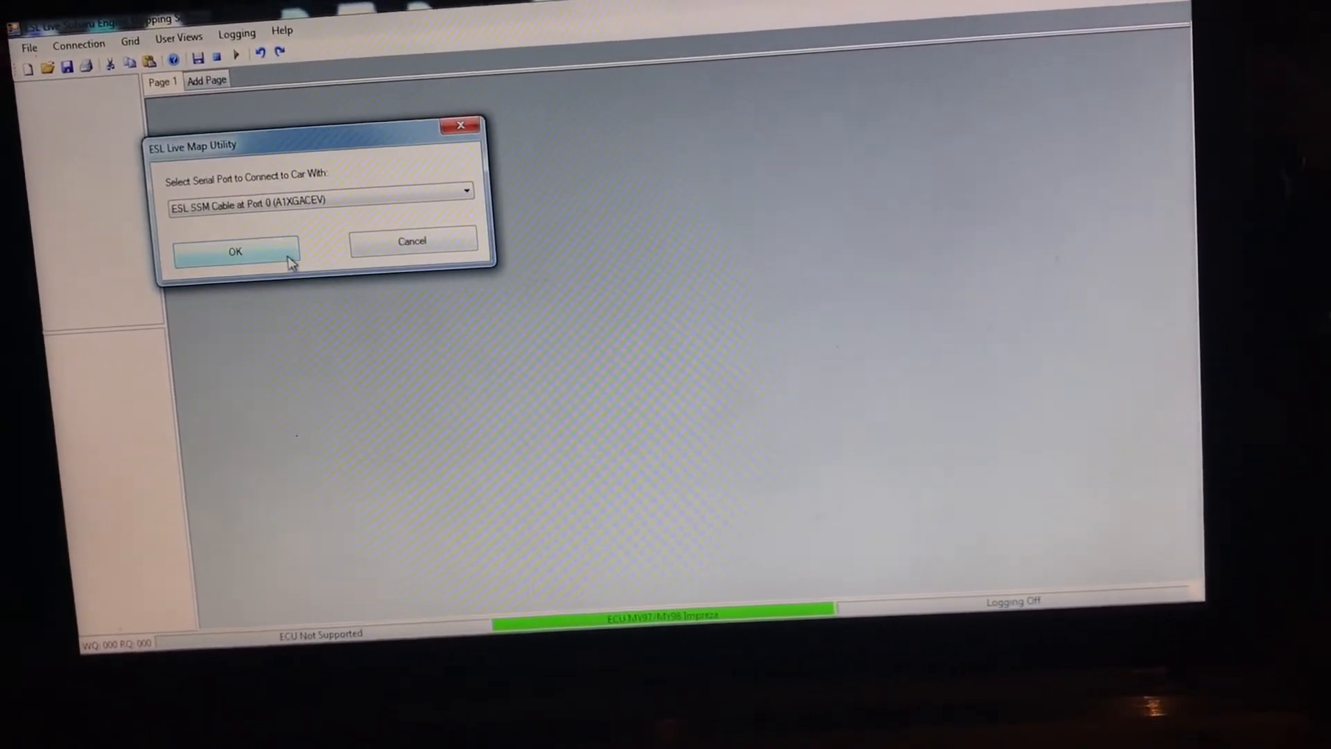
{"action": "left_click", "coordinate": [235, 251]}
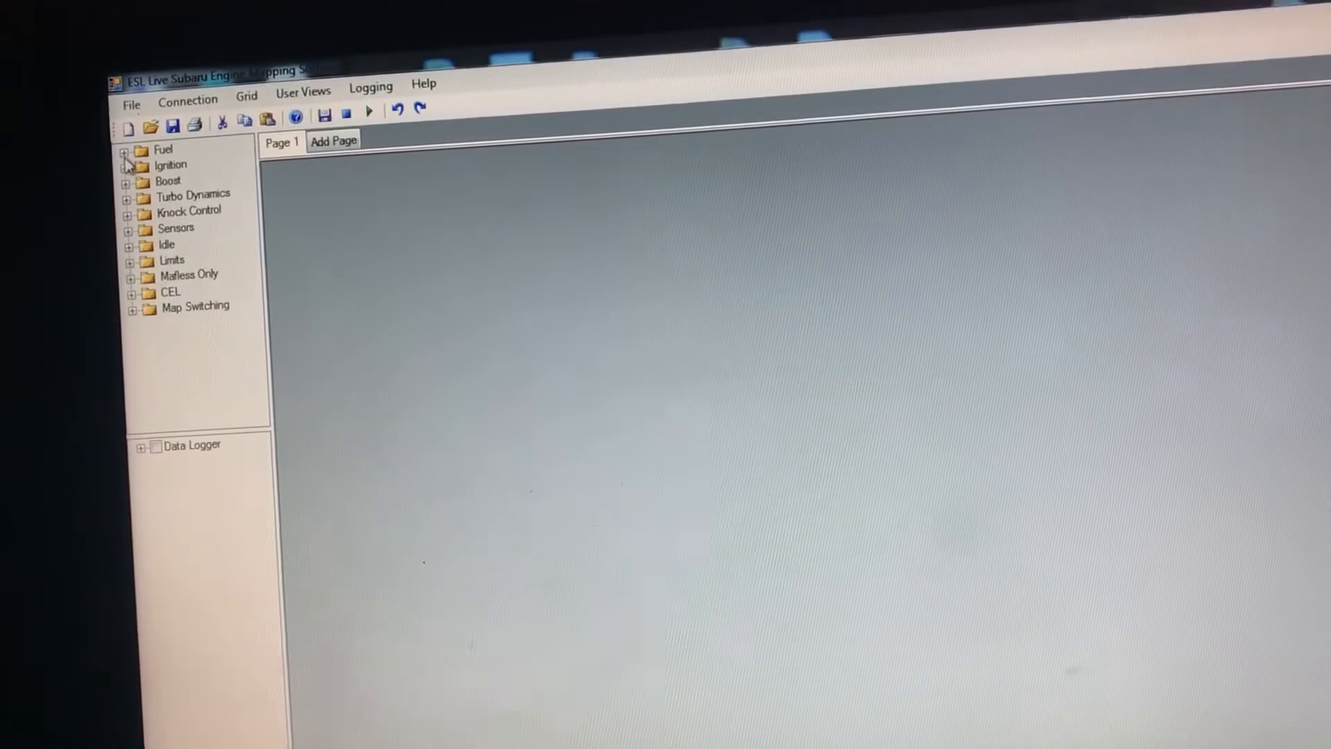
Open the Fuel Map from the Fuel folder of the map tree.
{"action": "left_click", "coordinate": [127, 151]}
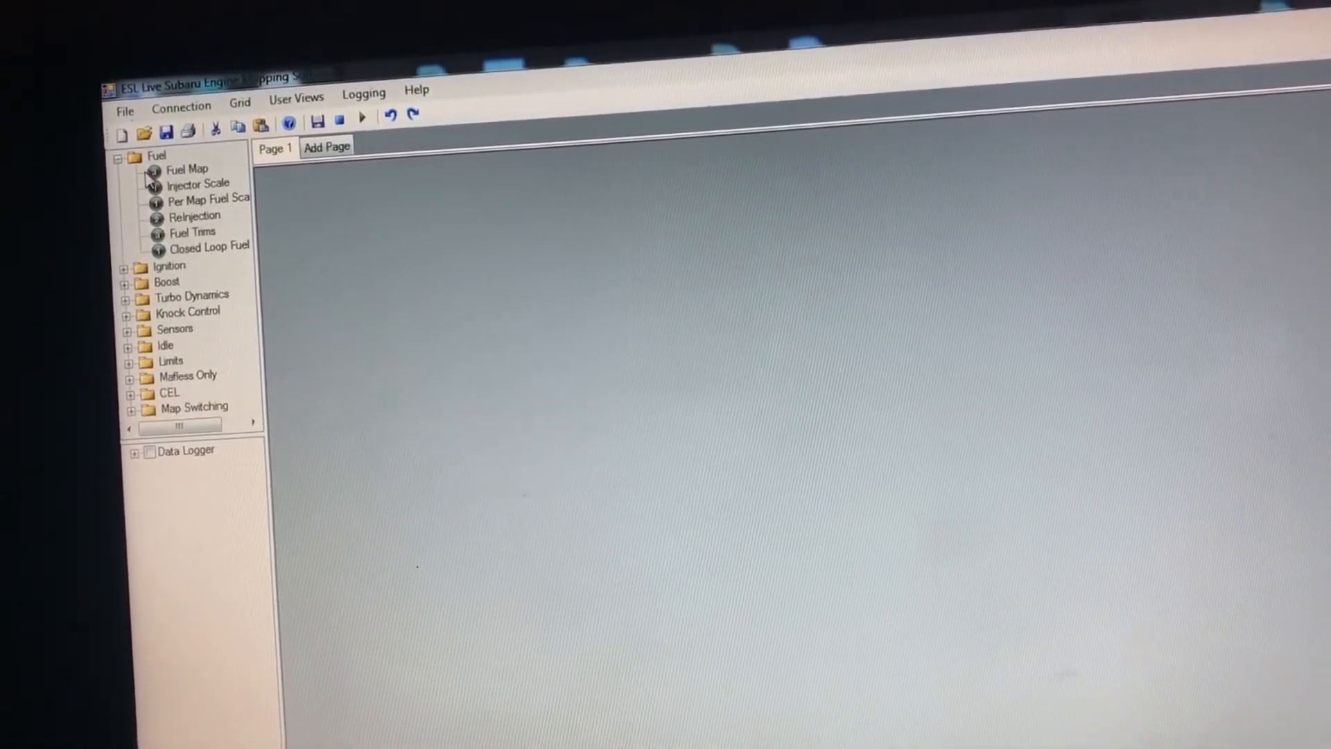
{"action": "double_click", "coordinate": [186, 169]}
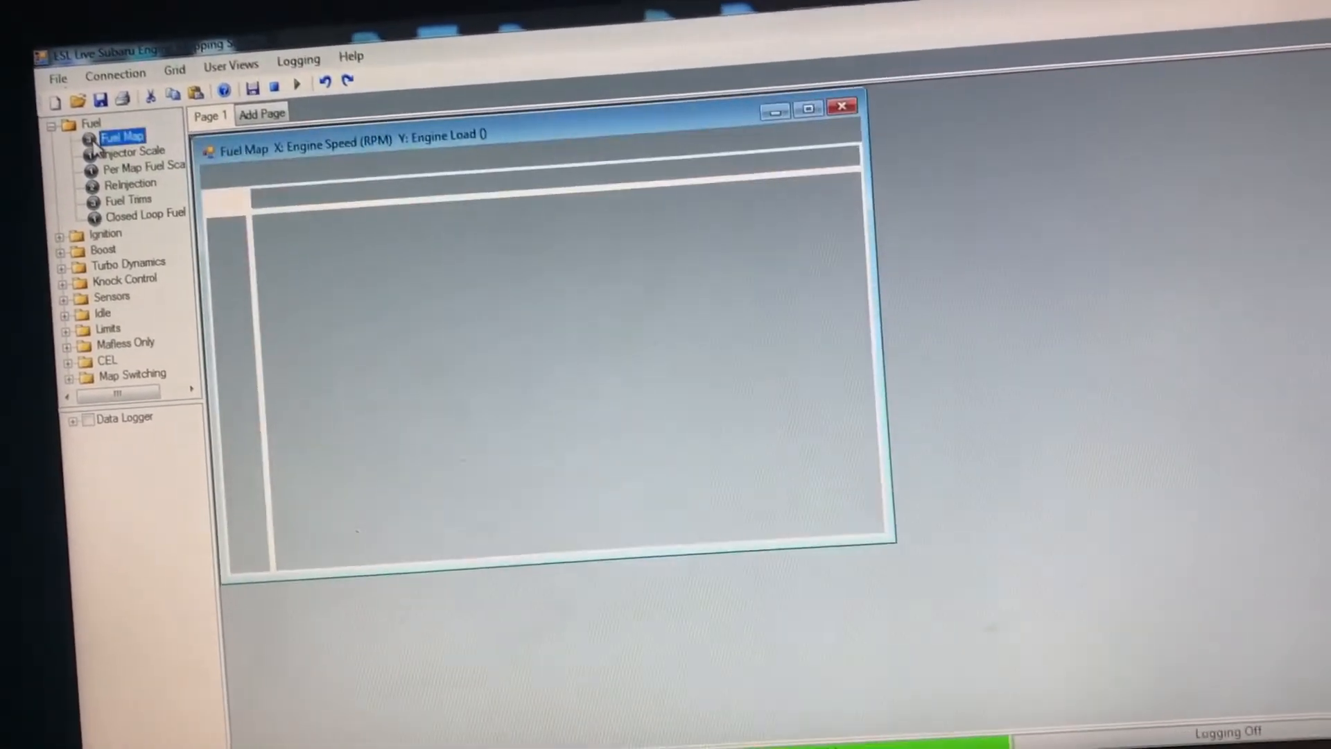